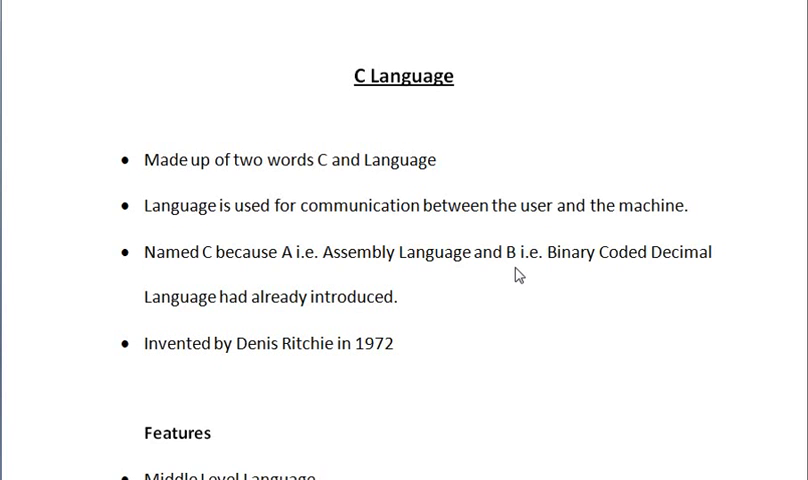
mouse_move(303, 185)
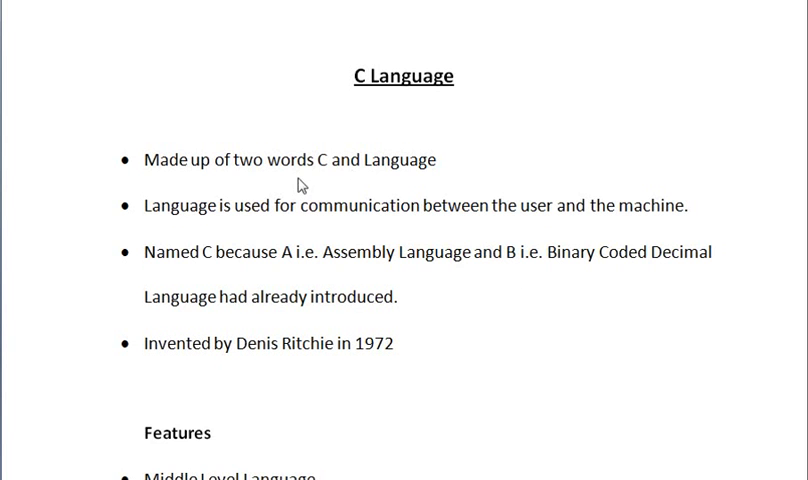
mouse_move(420, 170)
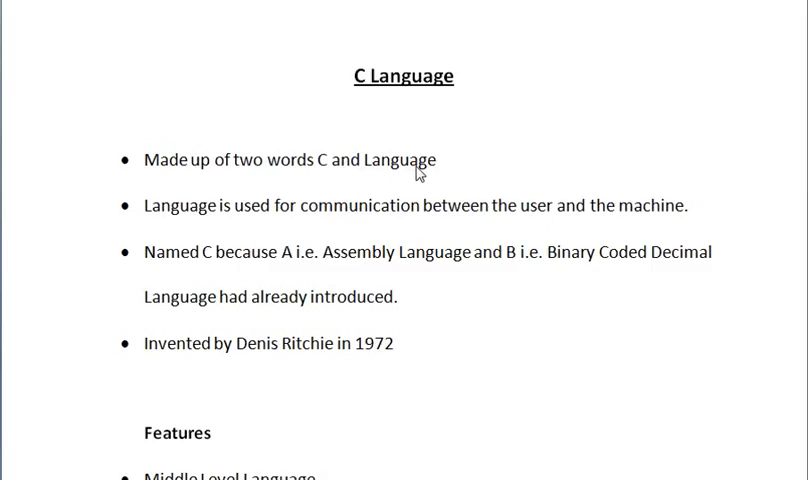
mouse_move(214, 234)
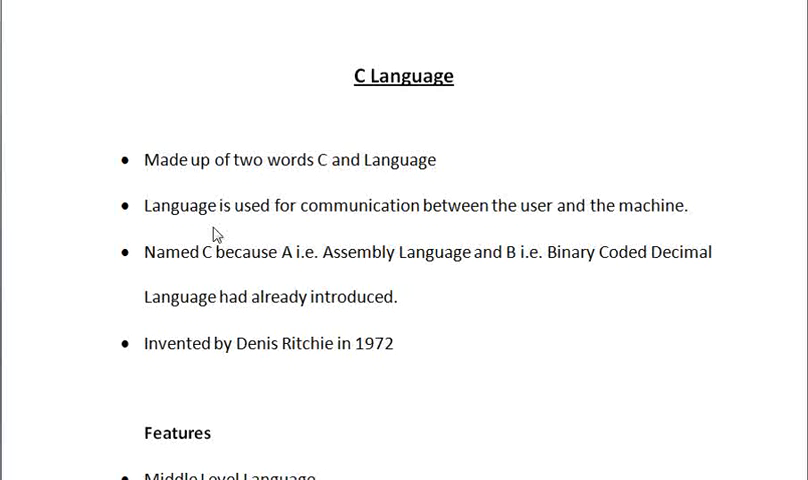
mouse_move(368, 332)
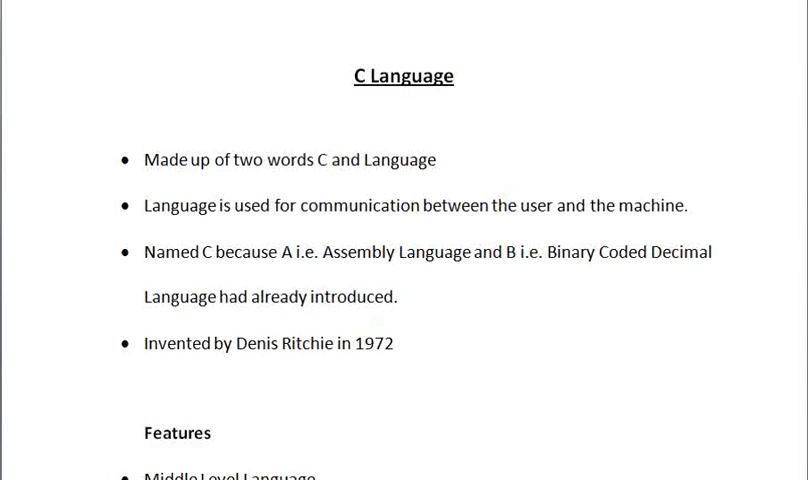
Scroll to the Features list: Middle Level Language, Easy to Learn, Easy to Debug, Case Sensitive
scroll("down", 3)
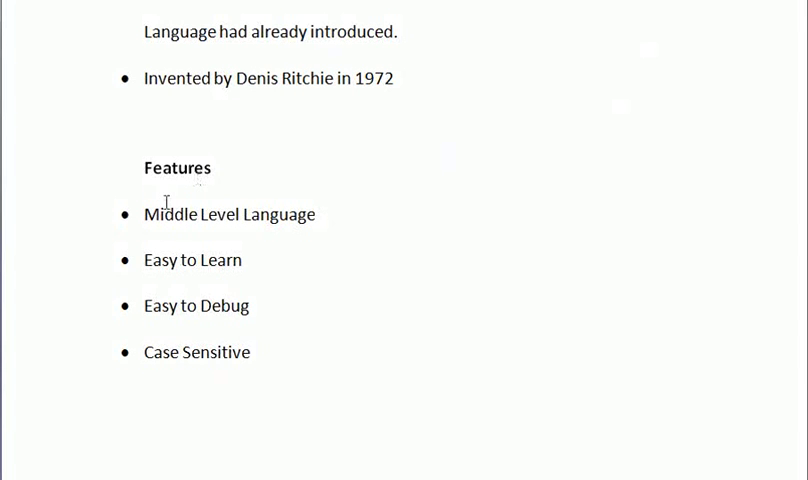
mouse_move(153, 209)
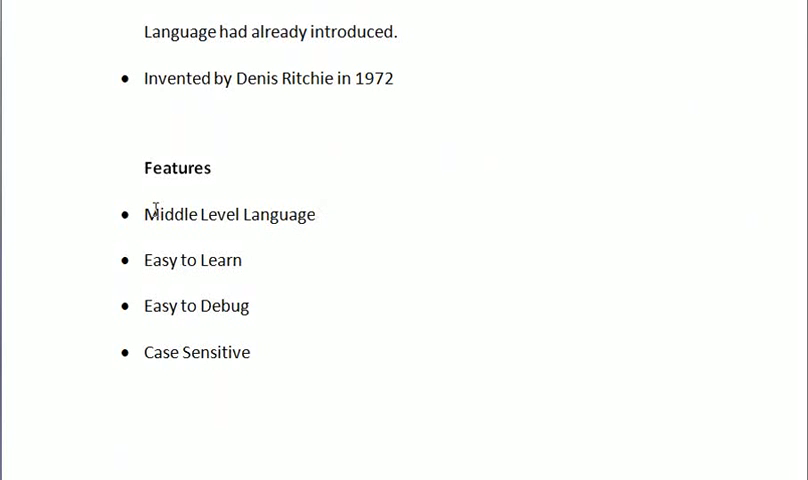
mouse_move(232, 253)
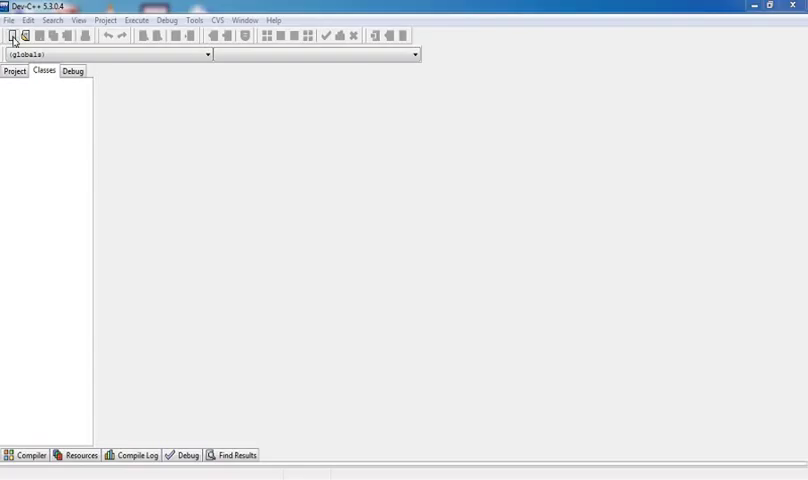
Create a new source file with #include<stdio.h> as its first line
left_click(12, 35)
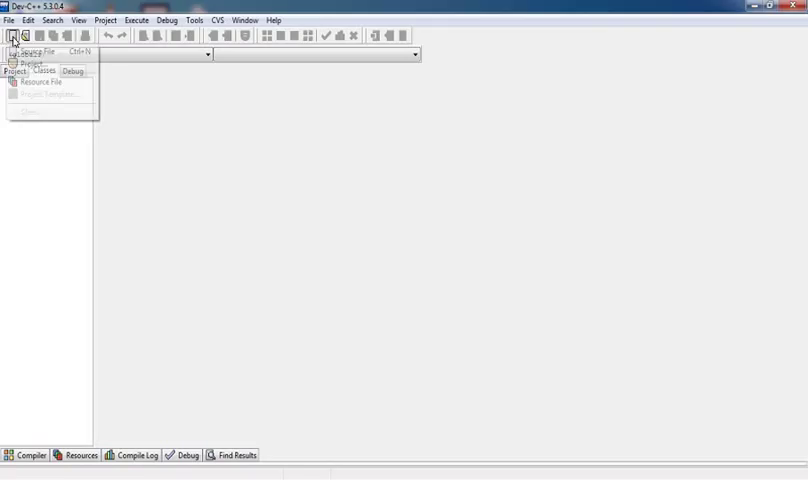
left_click(41, 51)
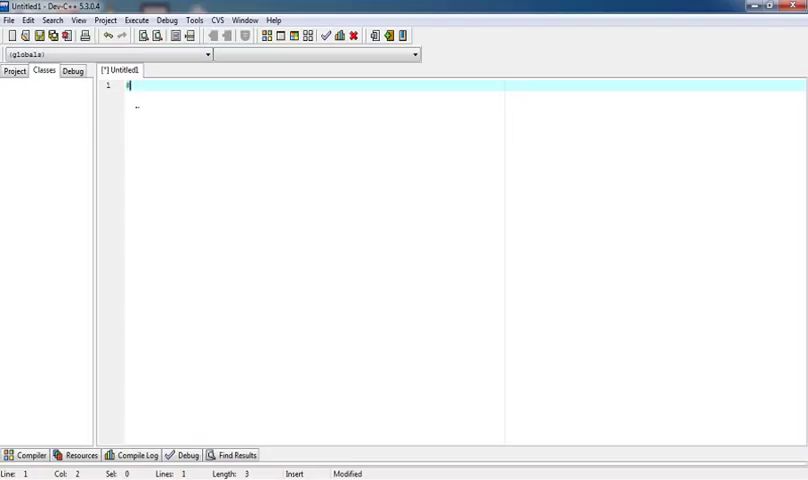
type("#includ")
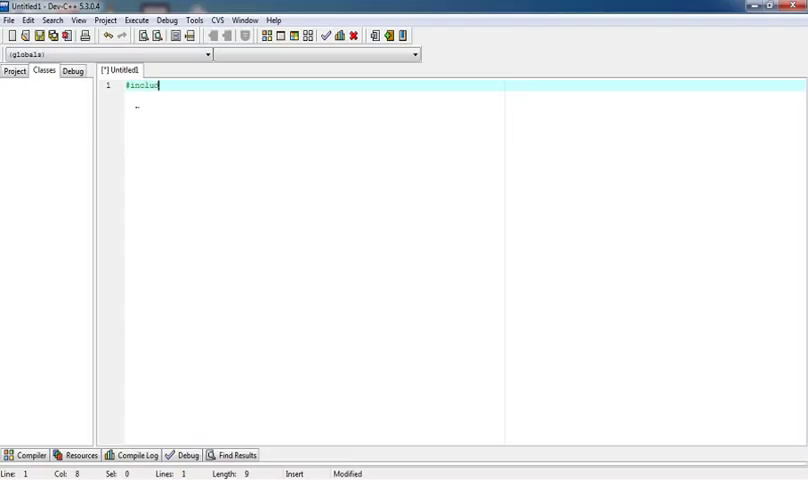
type("ecst")
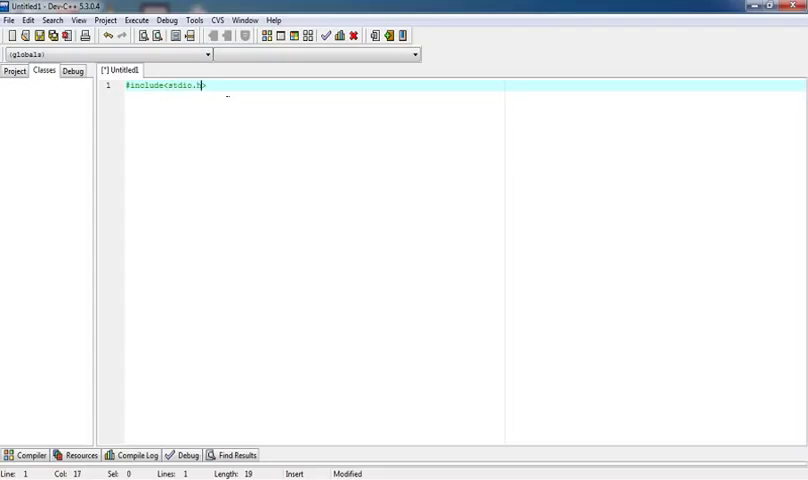
key("Return")
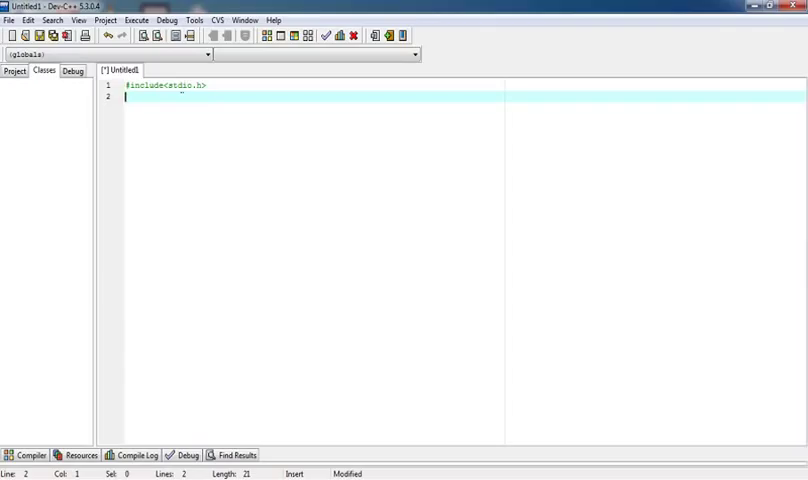
left_click(170, 85)
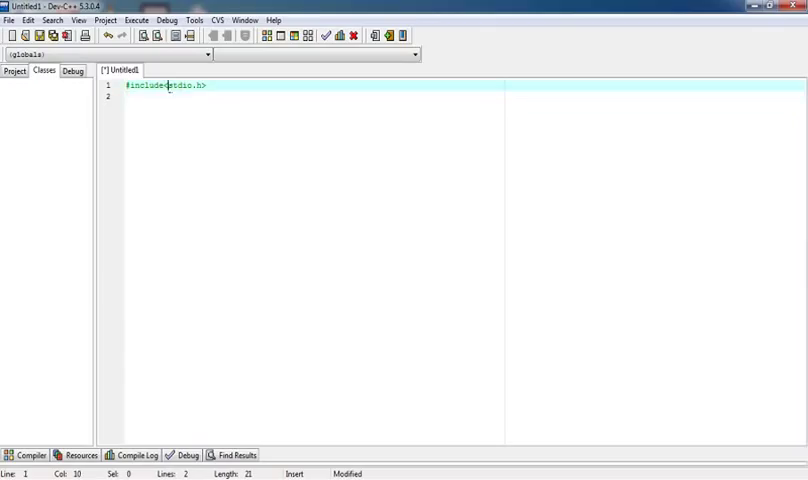
double_click(185, 85)
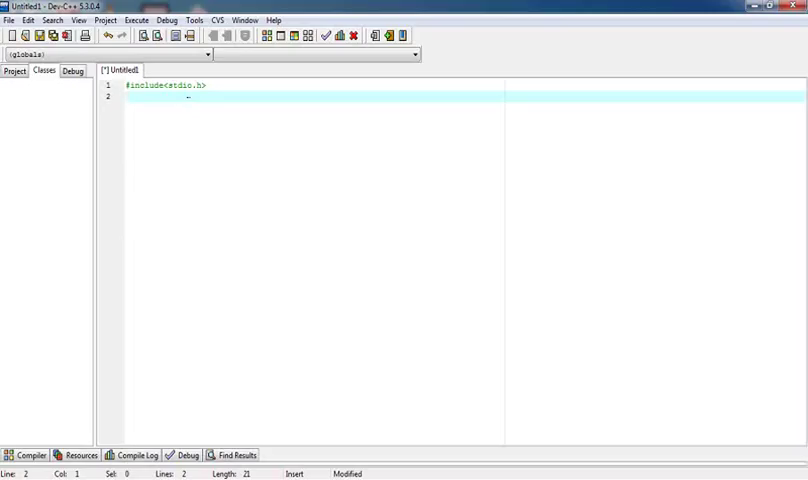
type("void")
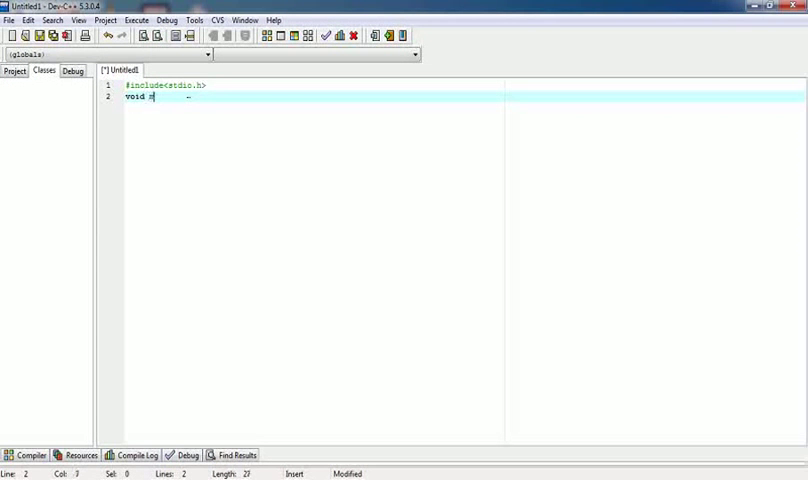
type("main()")
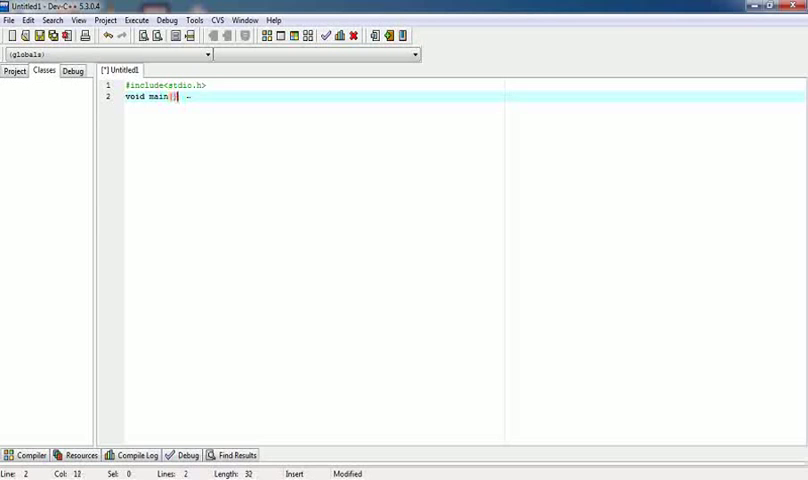
key("Return")
type("{")
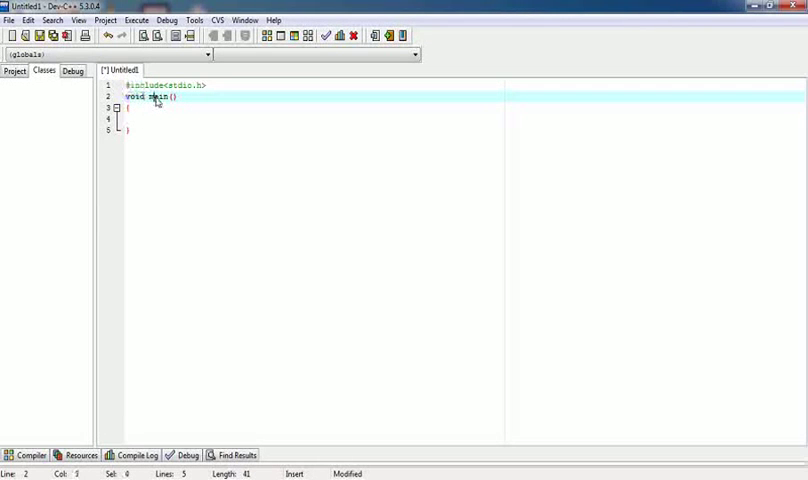
double_click(155, 97)
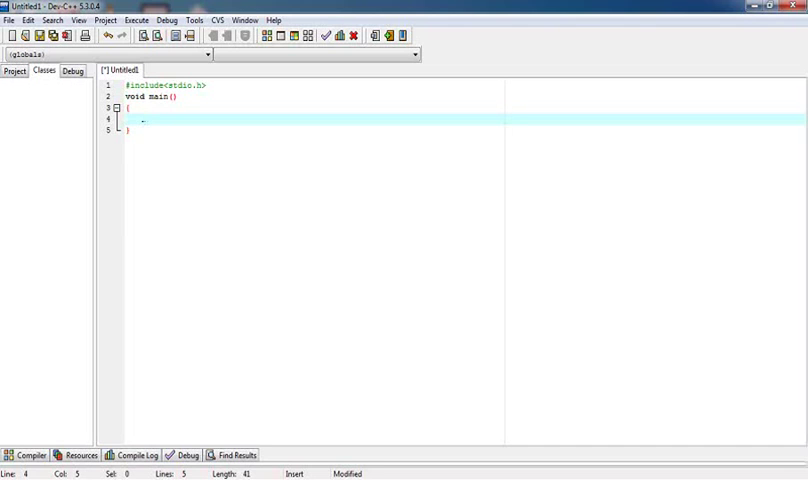
left_click(178, 96)
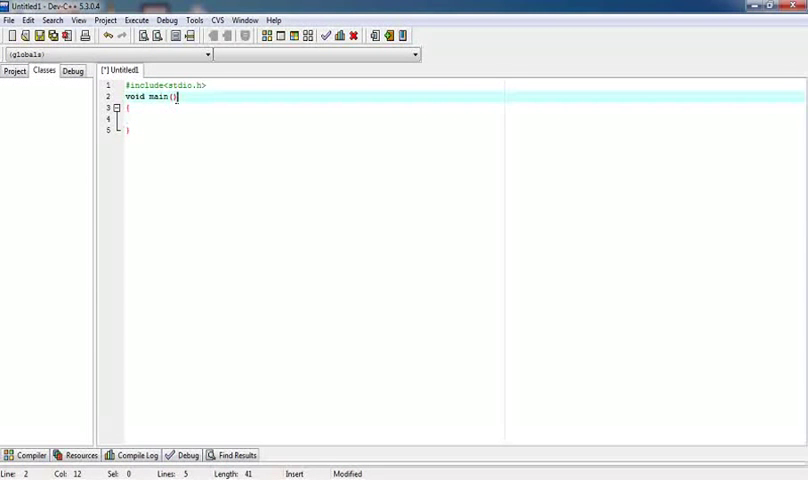
double_click(148, 97)
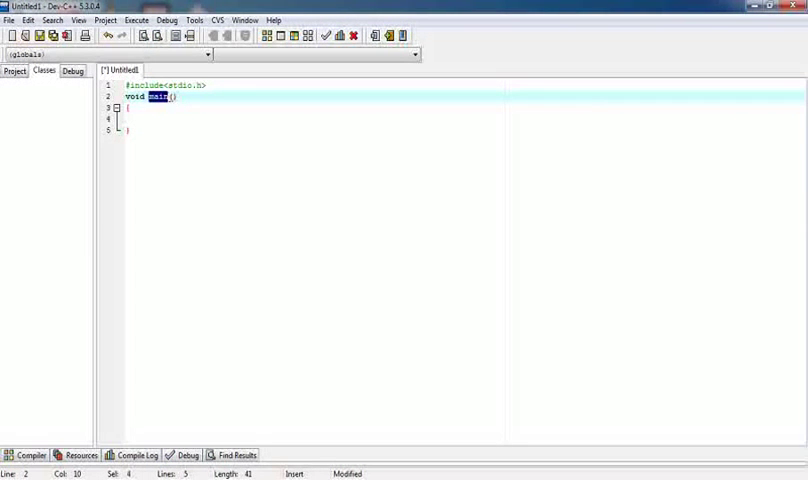
left_click(171, 97)
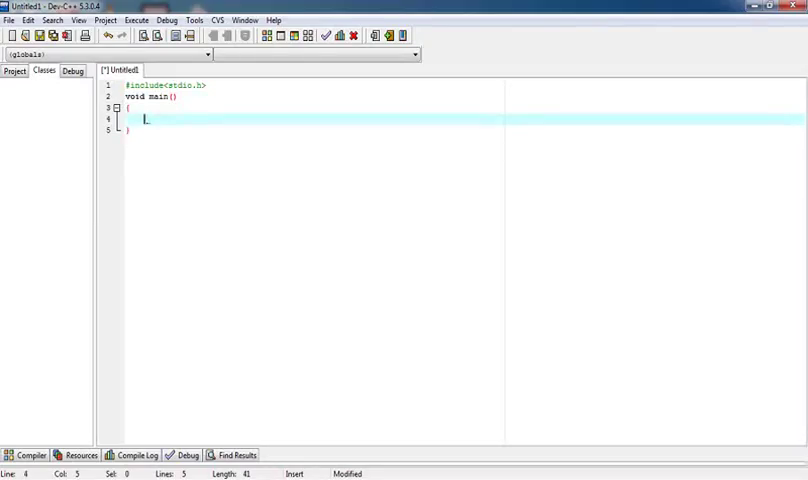
Write the statement printf("Hello"); inside main's braces
type("print")
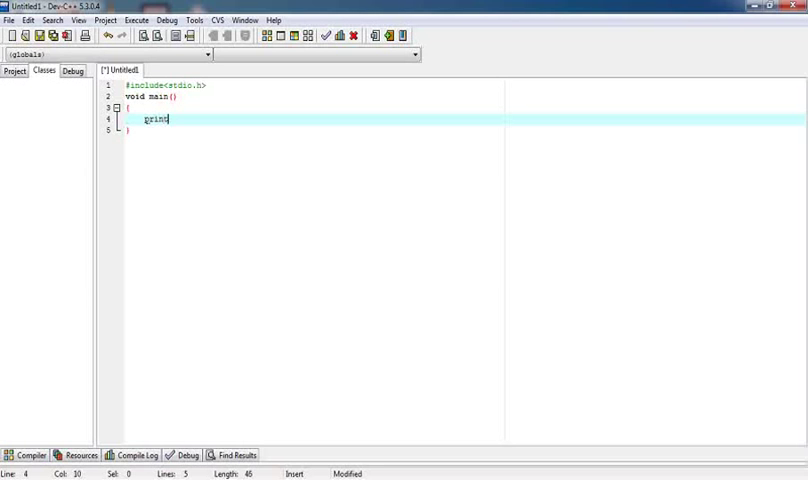
type("f")
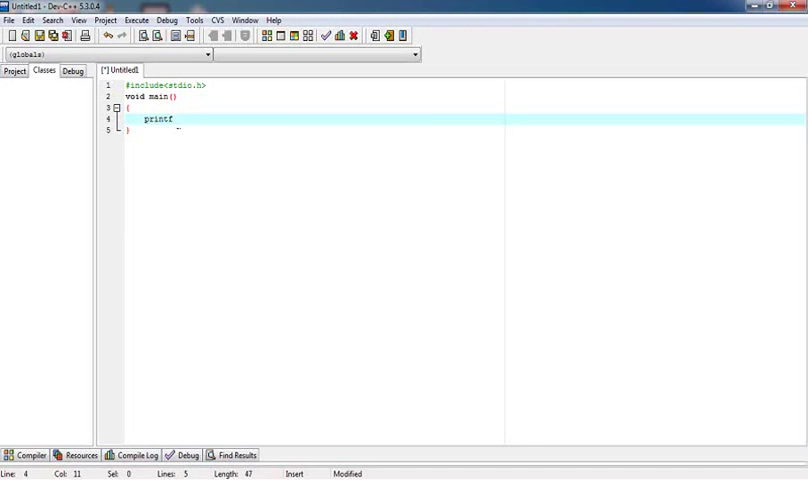
type("()")
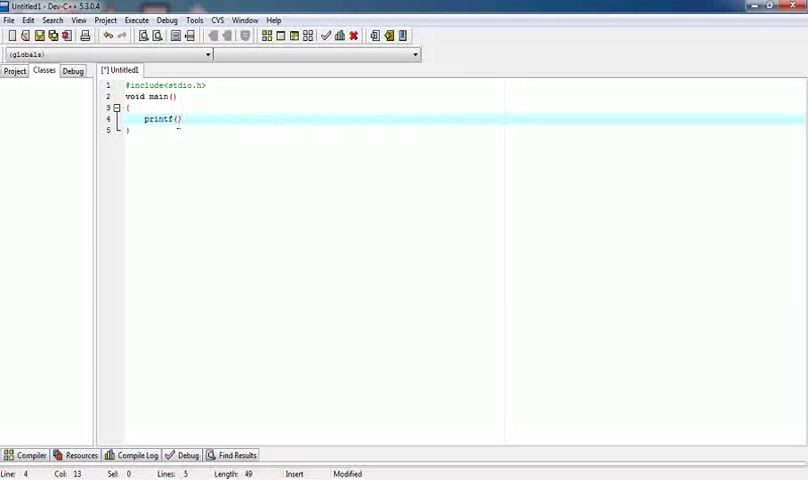
type(";")
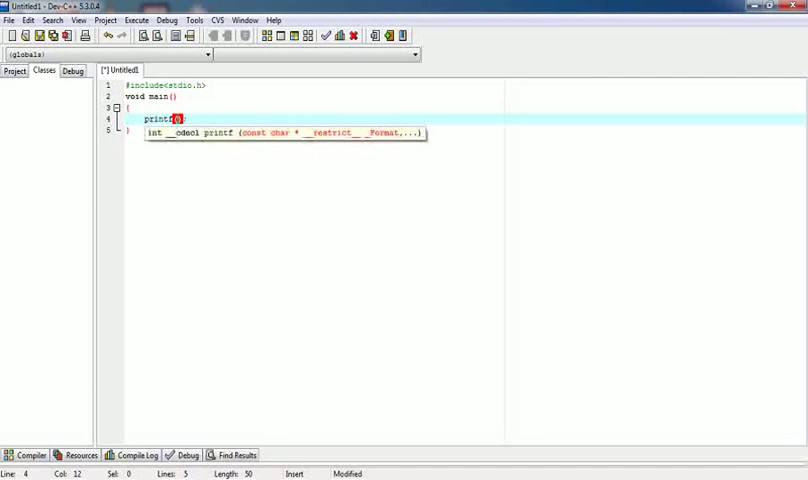
type("\"\"")
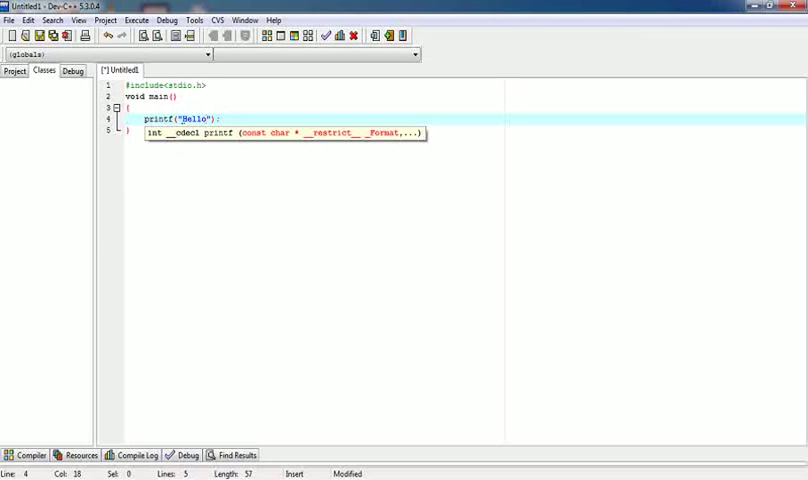
double_click(202, 118)
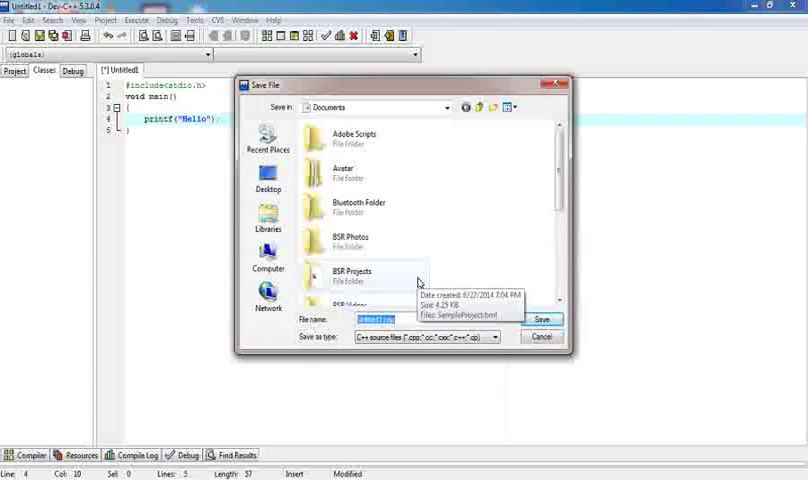
Save the source as hello.c, dismiss the compile report, and run the program
type("hello.c")
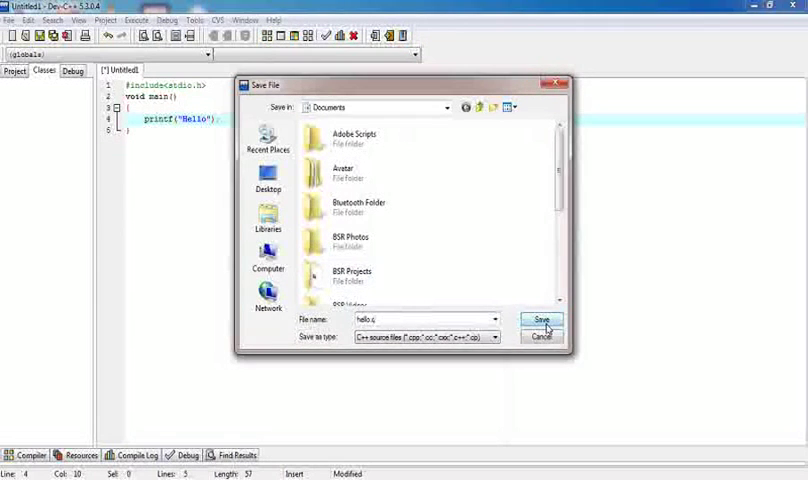
left_click(541, 320)
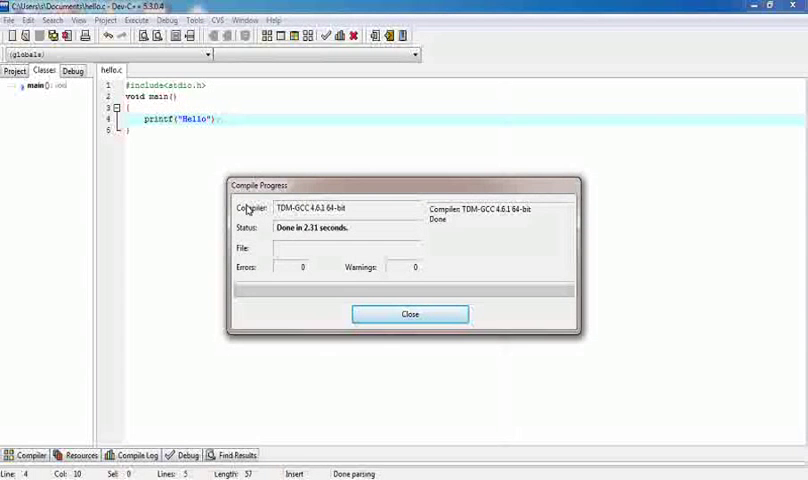
left_click(409, 313)
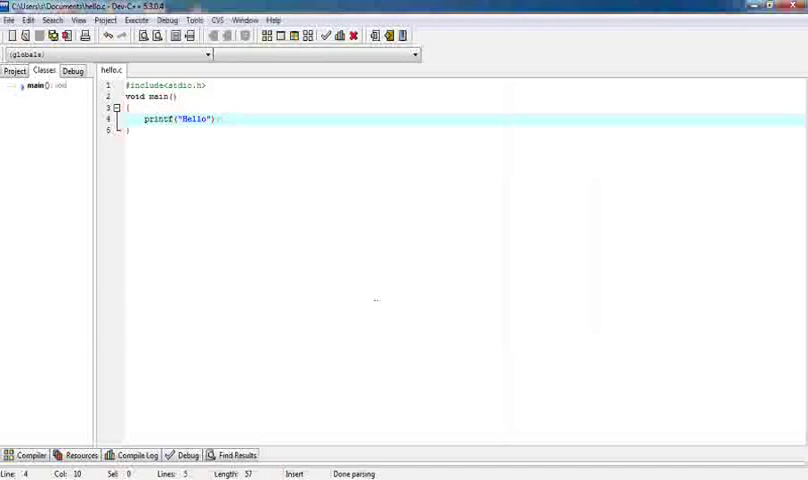
mouse_move(282, 36)
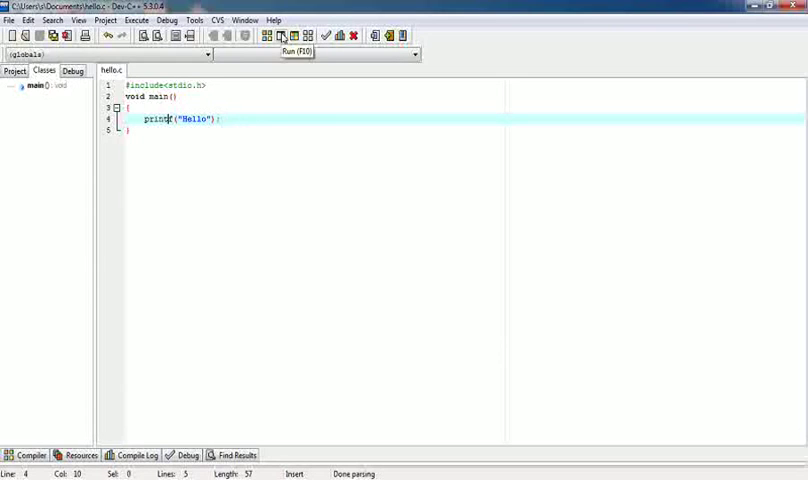
left_click(283, 35)
type("//Comments are like helping text in your C program and they are ignored by the compiler.")
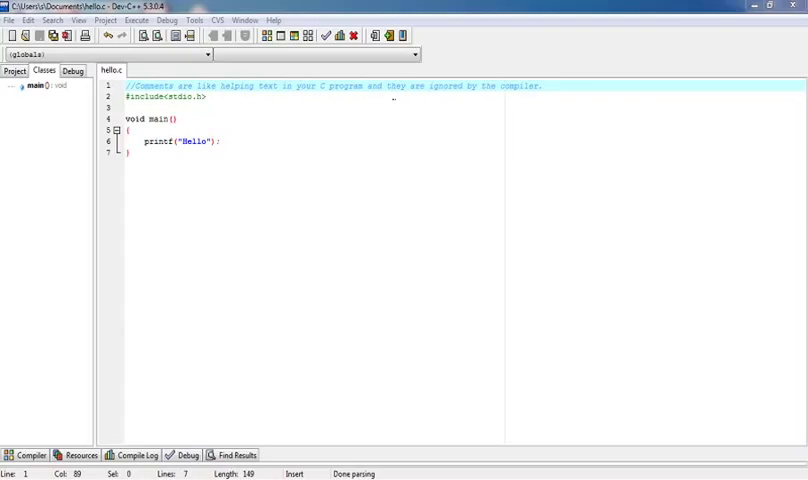
mouse_move(558, 79)
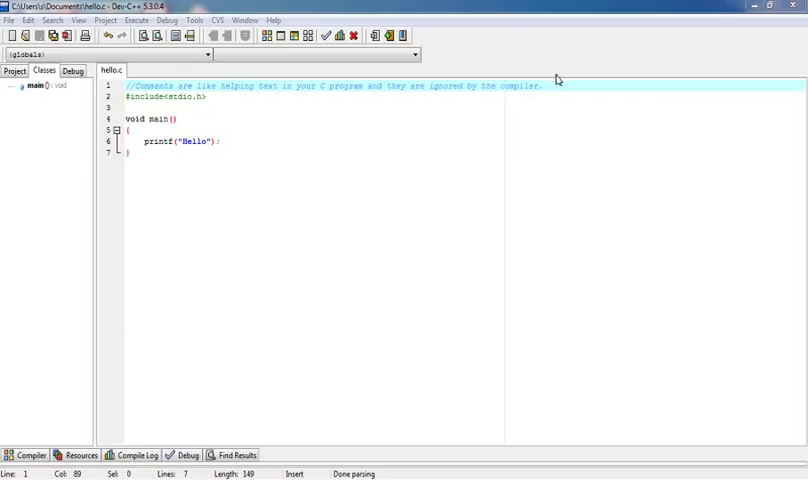
Insert a blank line below the opening comment in hello.c
key("Enter")
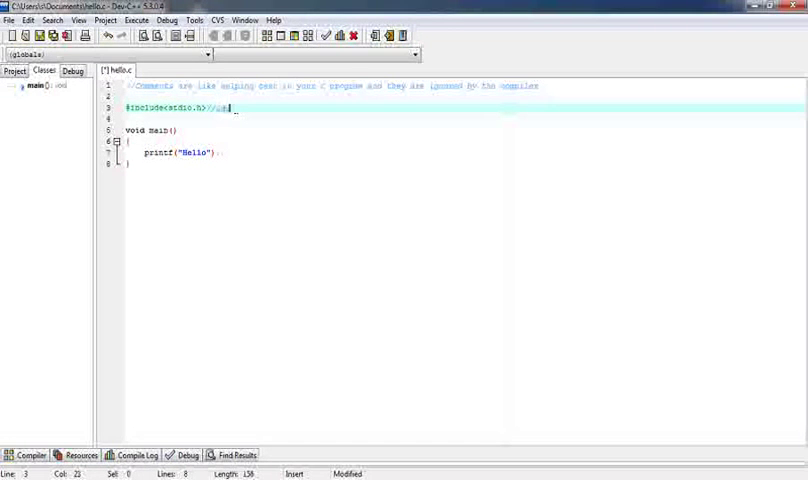
Add a //header file comment and write /* Start of c program. */ above main
type("header file")
type("sd")
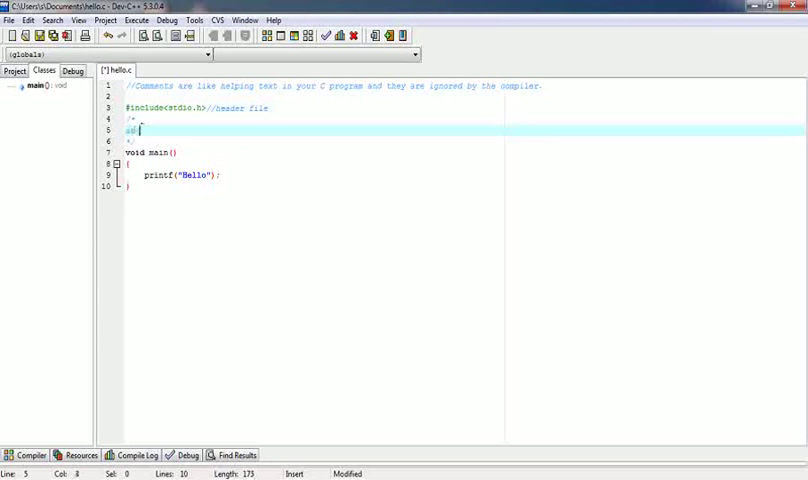
type("art of a")
key("Return")
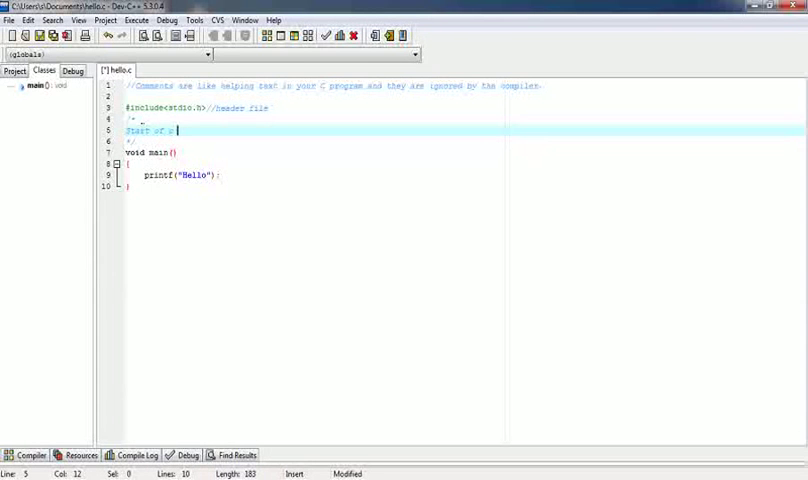
type("c")
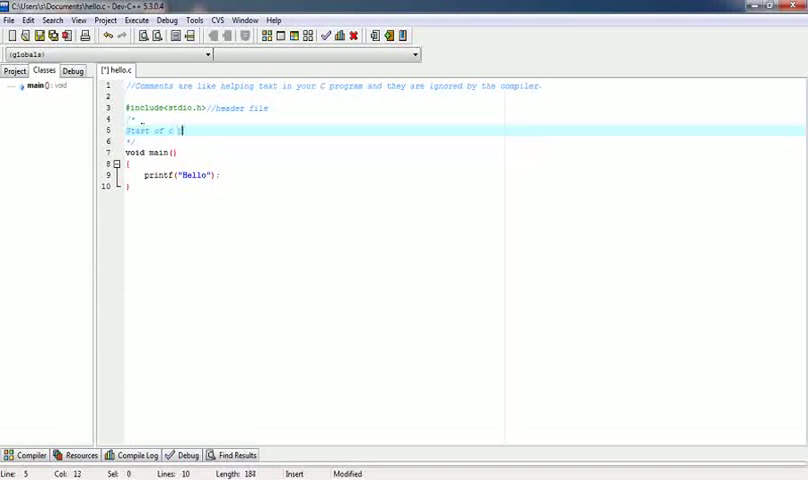
type("pro")
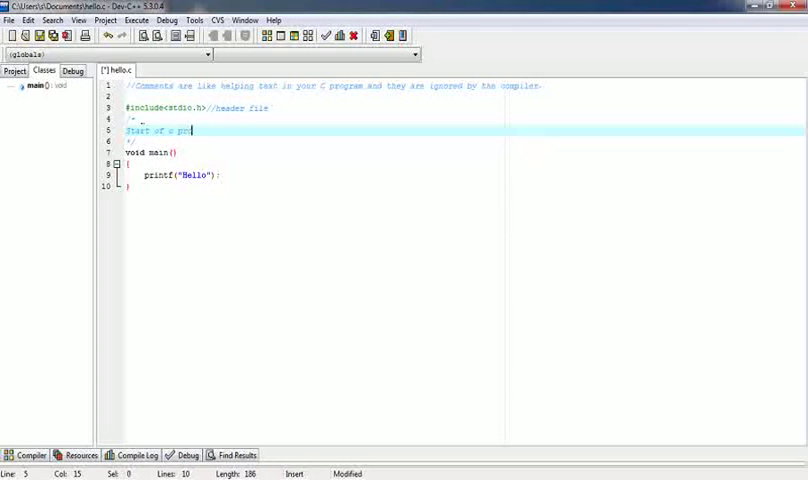
type("gram")
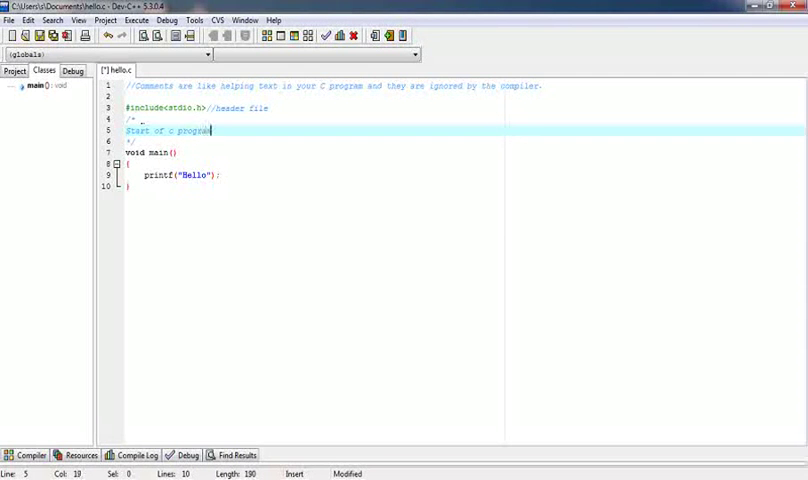
type(".")
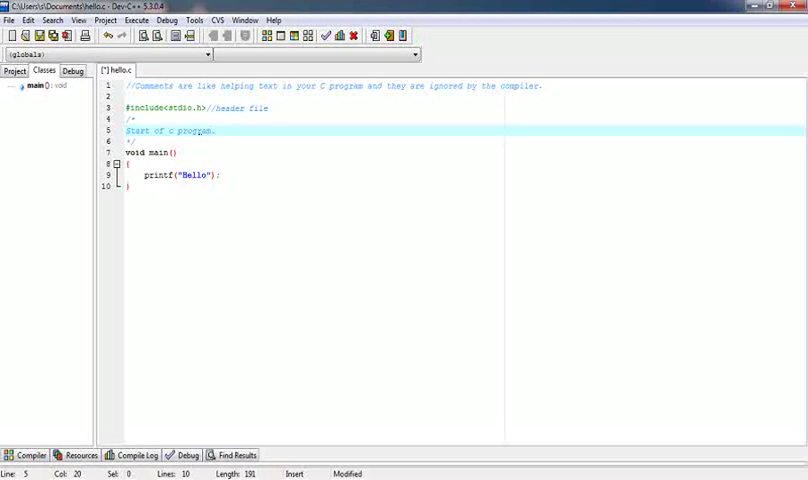
left_click(135, 175)
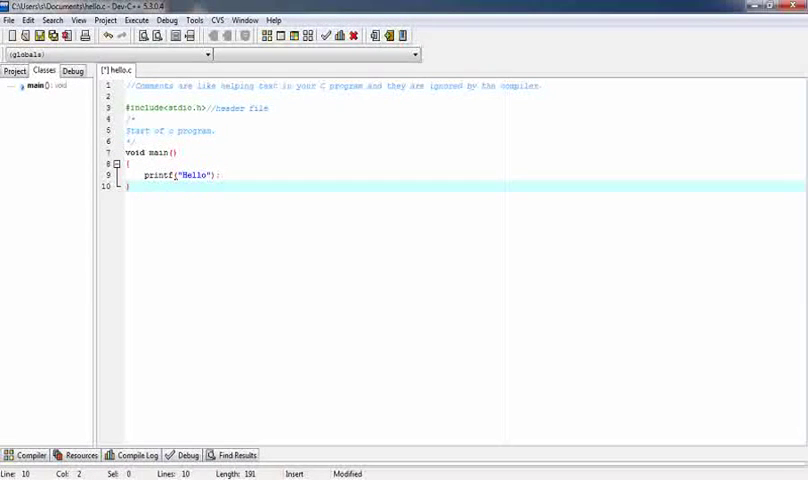
left_click(175, 174)
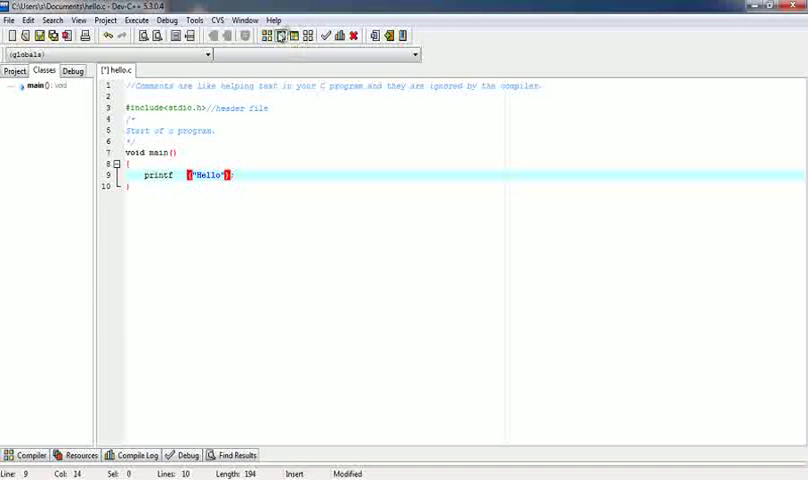
left_click(281, 35)
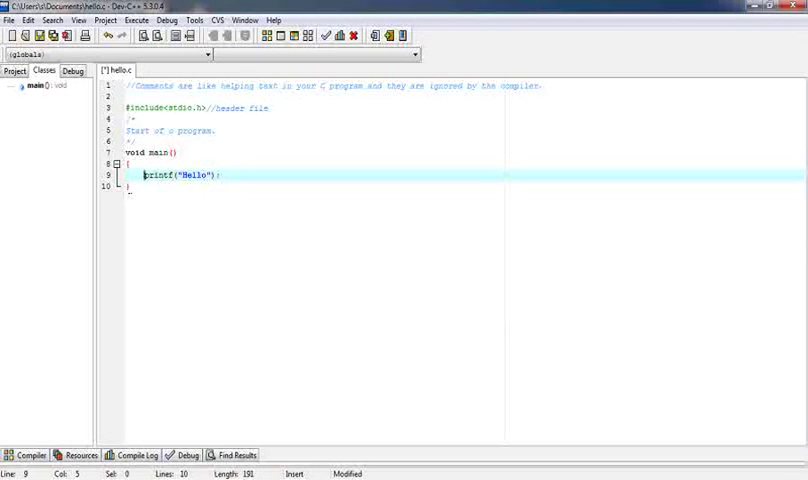
mouse_move(150, 175)
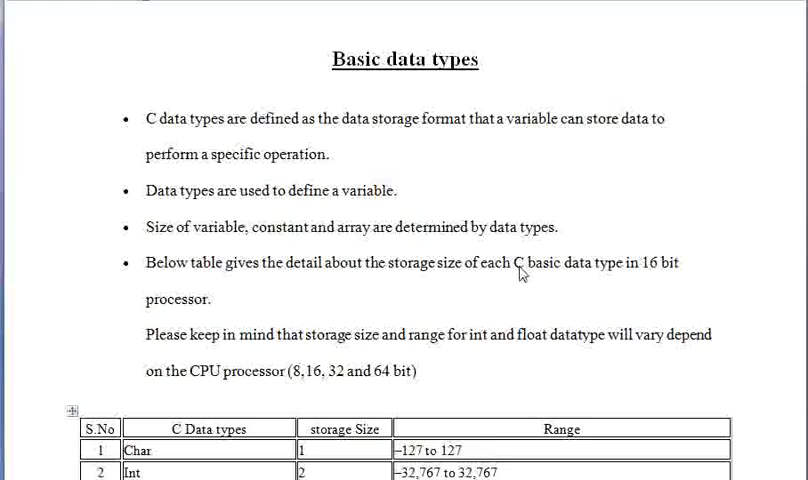
mouse_move(420, 147)
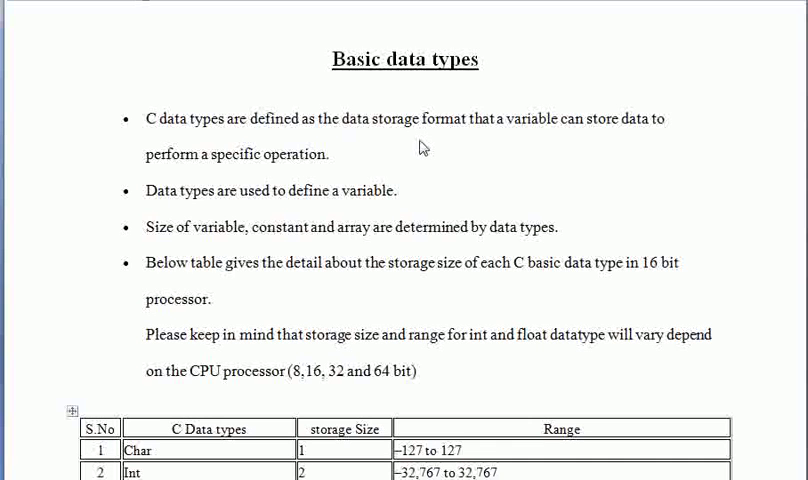
mouse_move(369, 139)
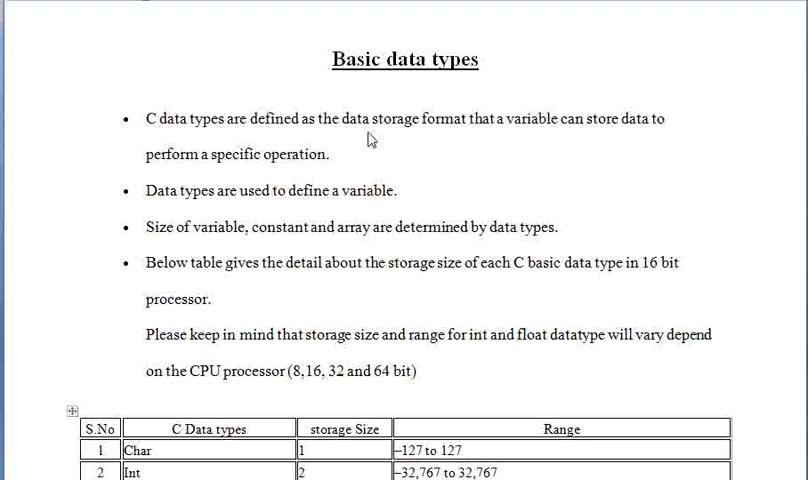
mouse_move(407, 218)
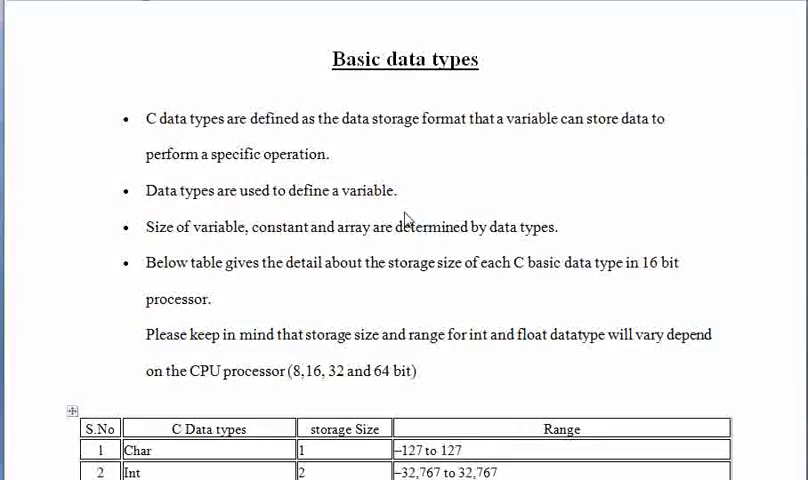
mouse_move(185, 217)
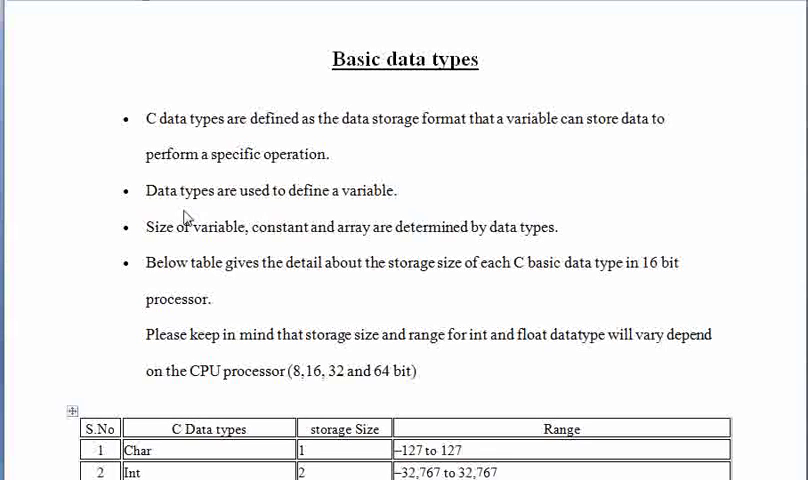
Scroll through the Basic data types bullet points toward the size and range table
scroll("down", 3)
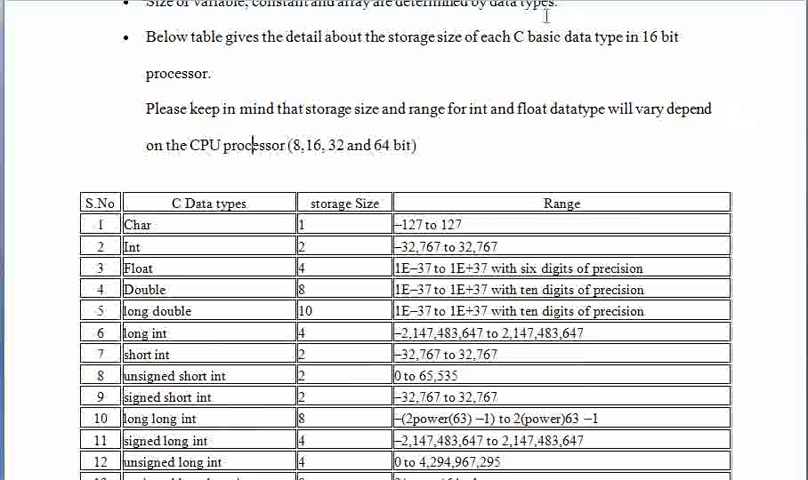
Scroll until all thirteen table rows through unsigned long long int are visible
scroll("down", 3)
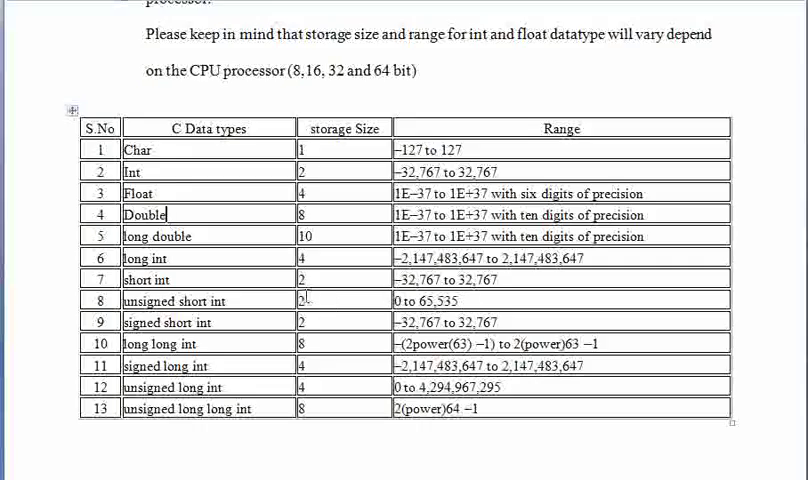
mouse_move(252, 348)
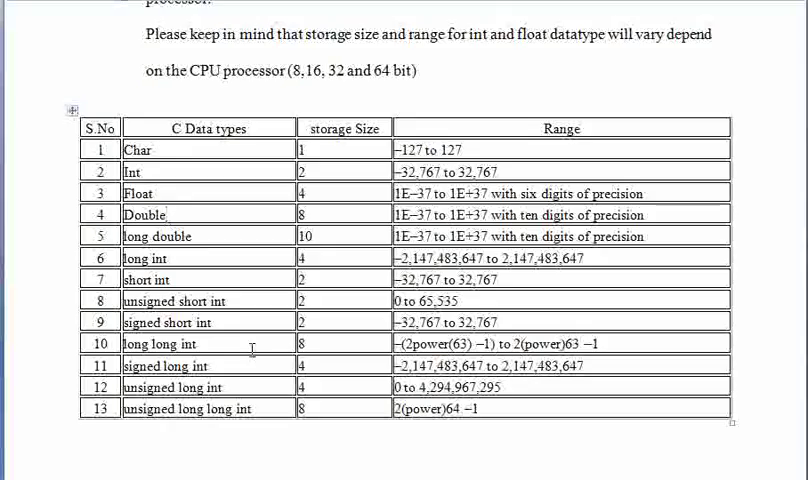